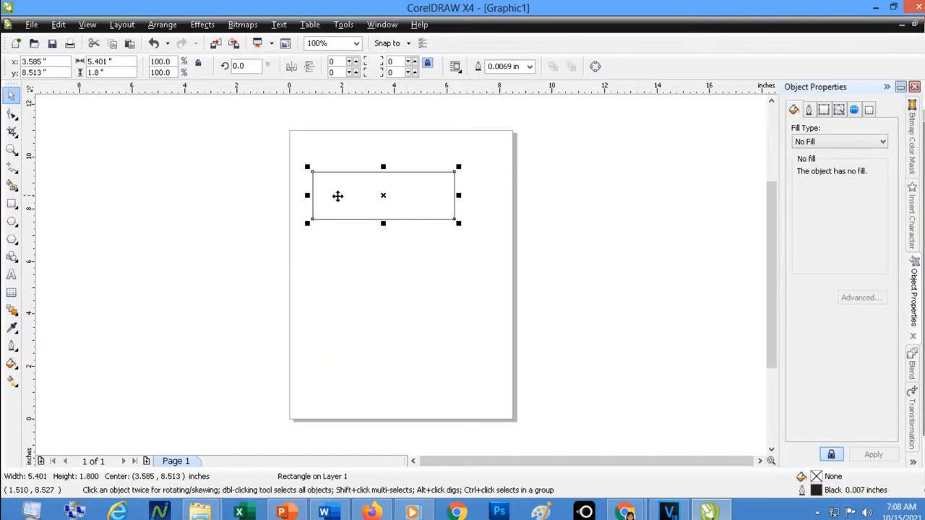
Draw a wide empty rectangle, about 5.06 by 2.11 inches, near the top of the page
left_click(13, 257)
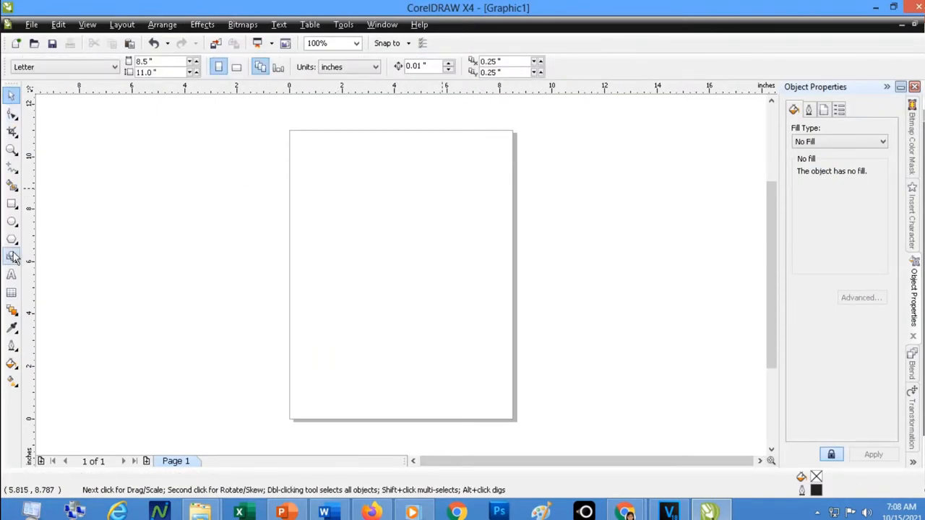
left_click_drag(324, 179, 446, 252)
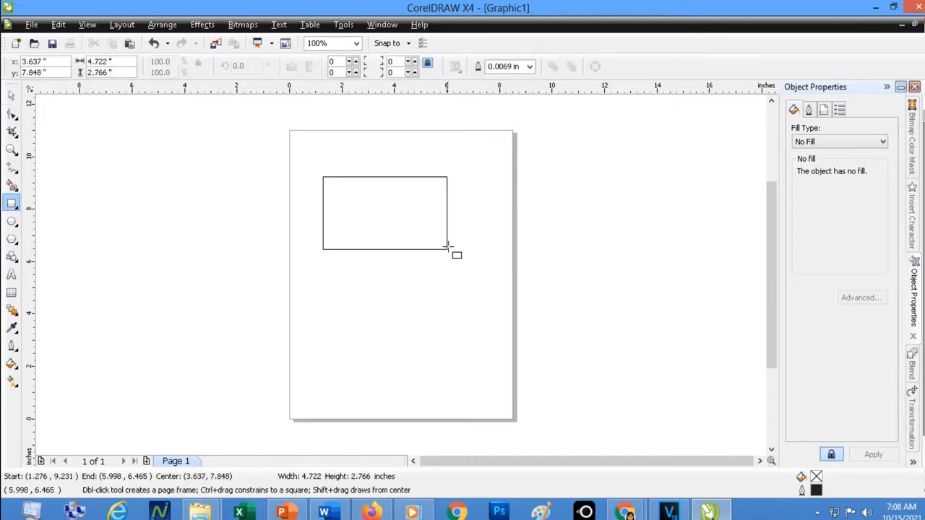
left_click_drag(447, 250, 457, 231)
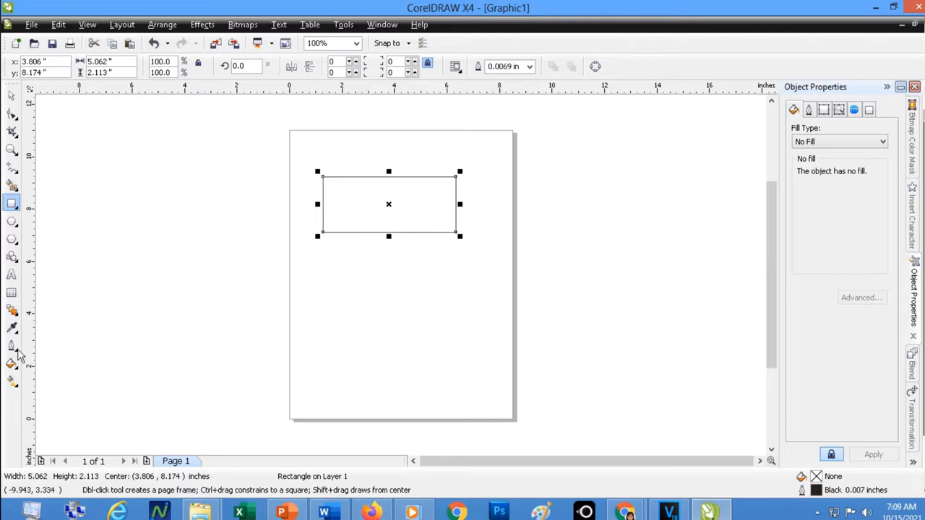
mouse_move(23, 369)
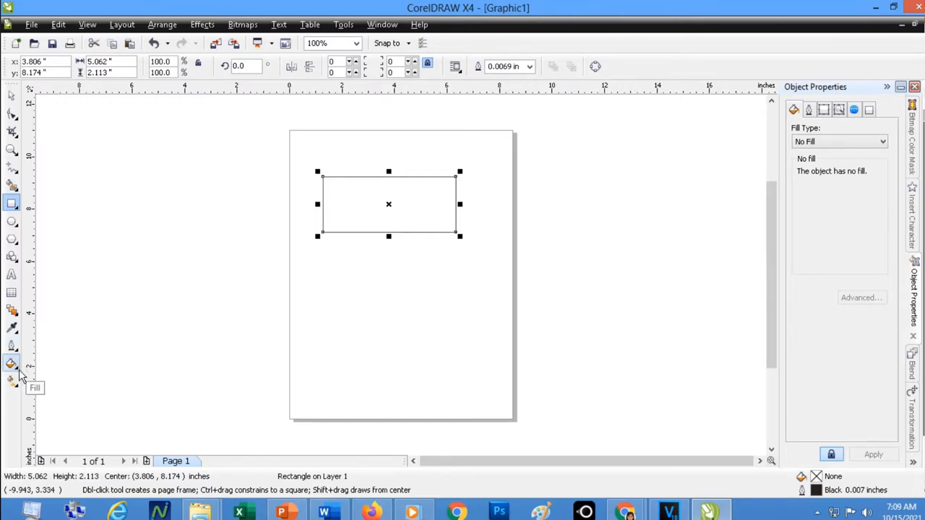
Give the rectangle a solid dark violet Uniform Fill from the CMYK model
left_click(11, 378)
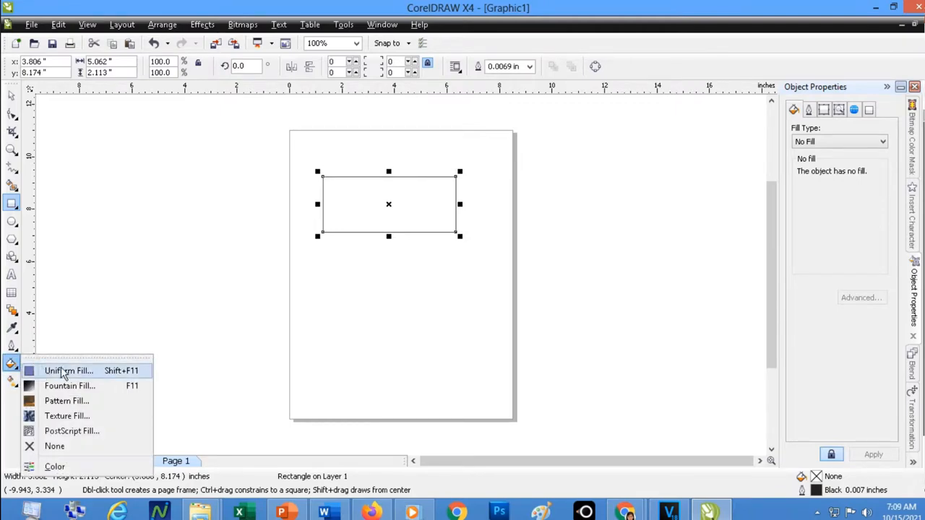
mouse_move(69, 370)
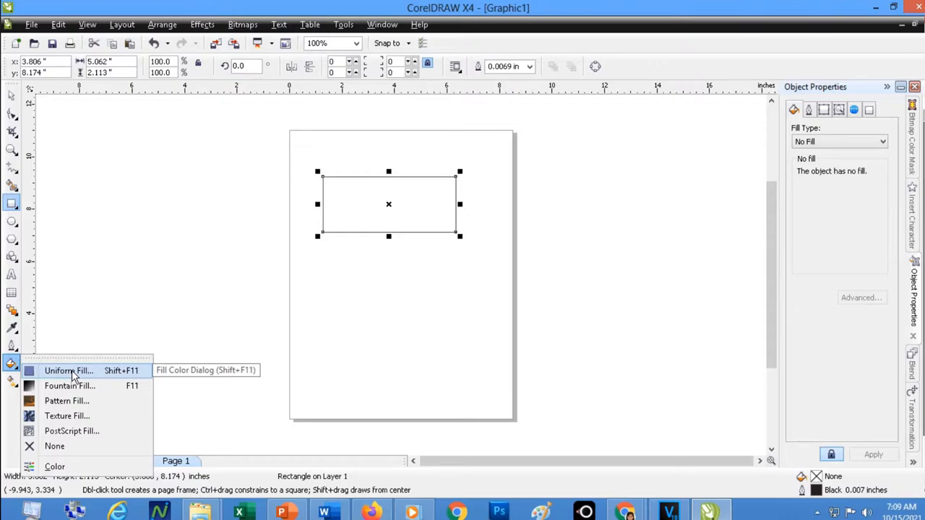
left_click(68, 370)
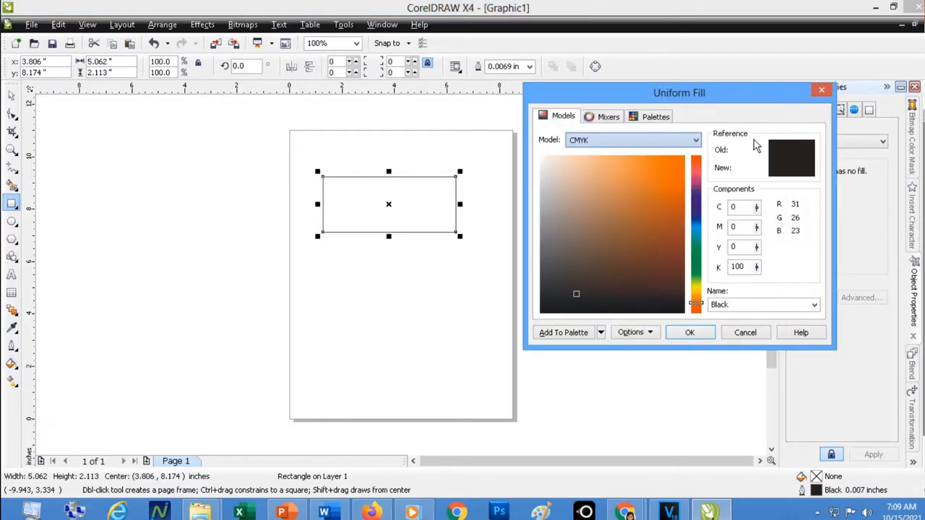
left_click(672, 168)
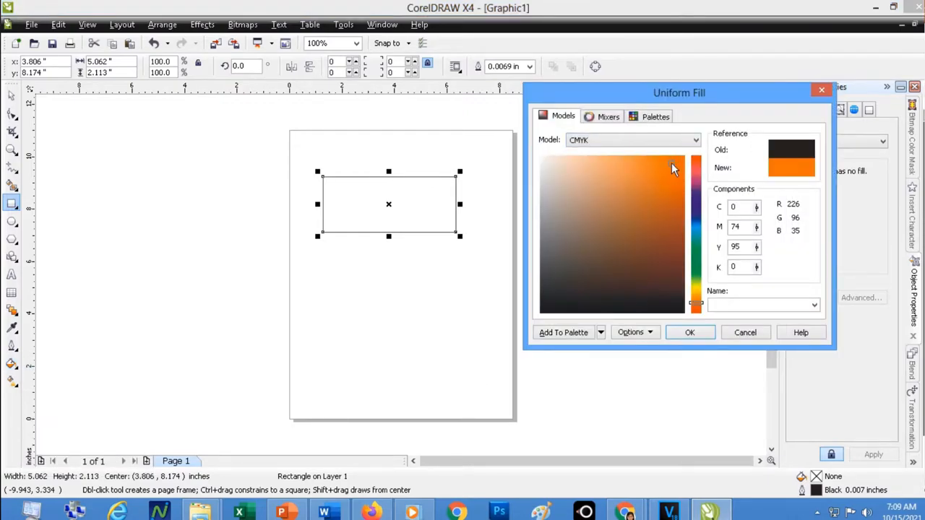
left_click(695, 202)
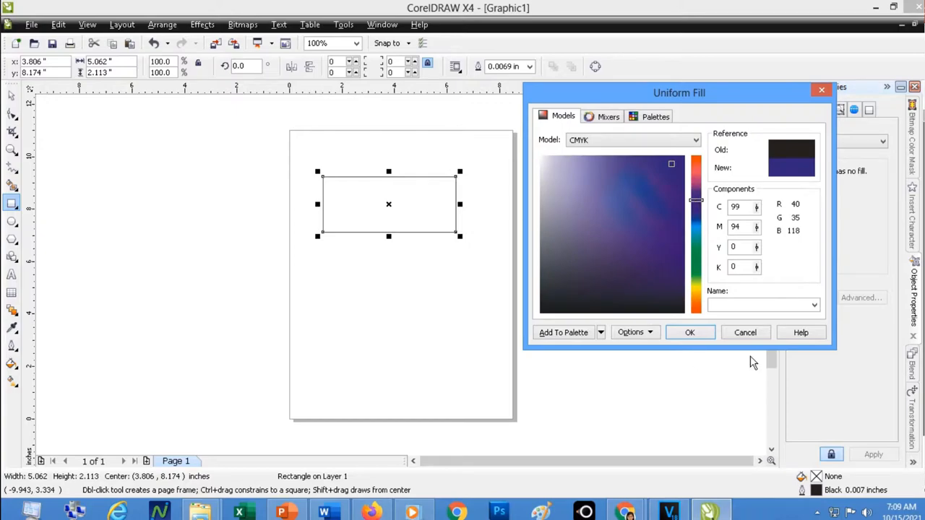
left_click(689, 333)
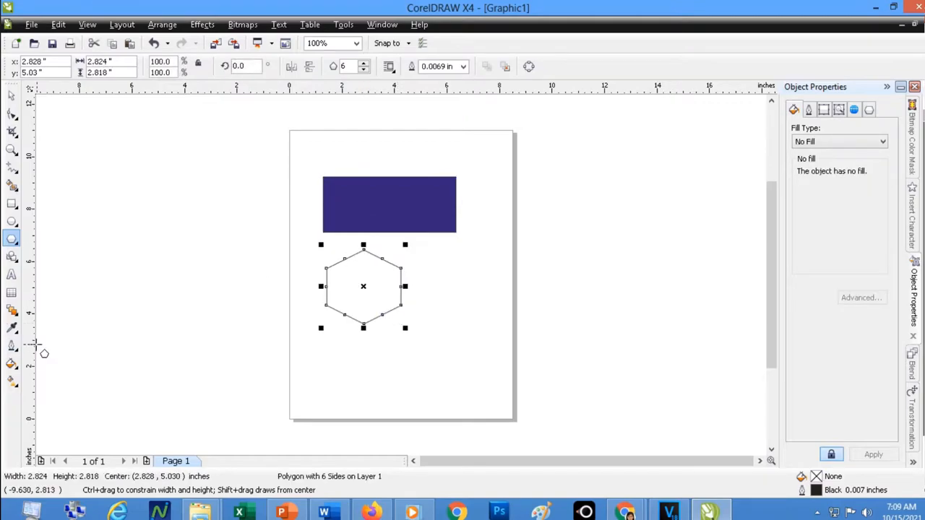
mouse_move(13, 365)
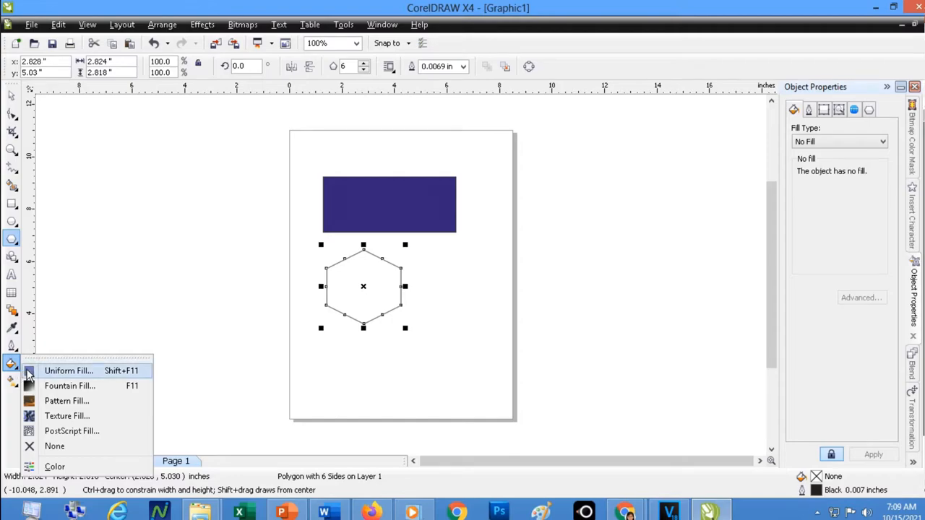
mouse_move(70, 385)
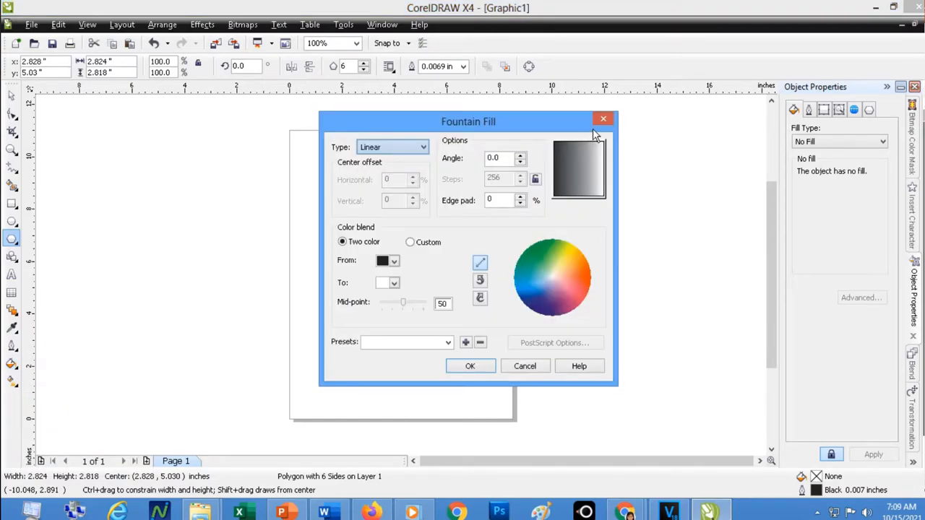
mouse_move(422, 157)
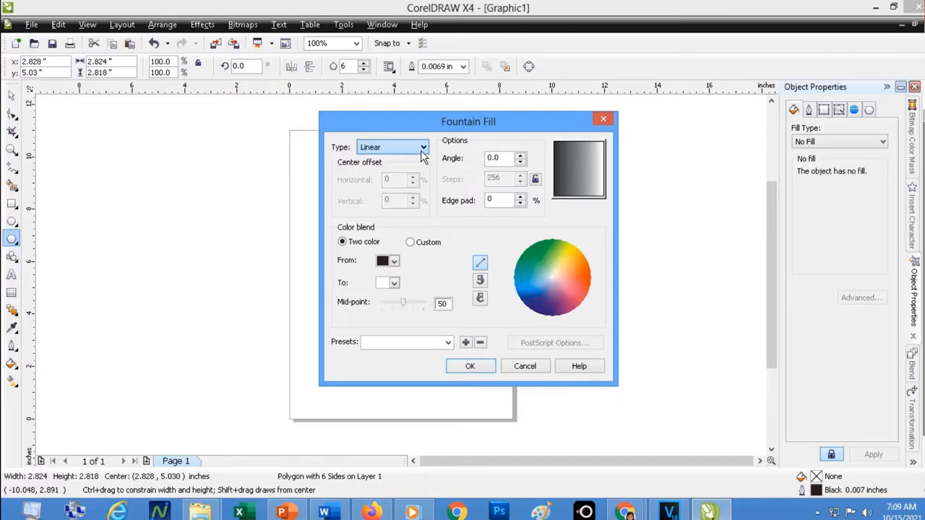
mouse_move(421, 159)
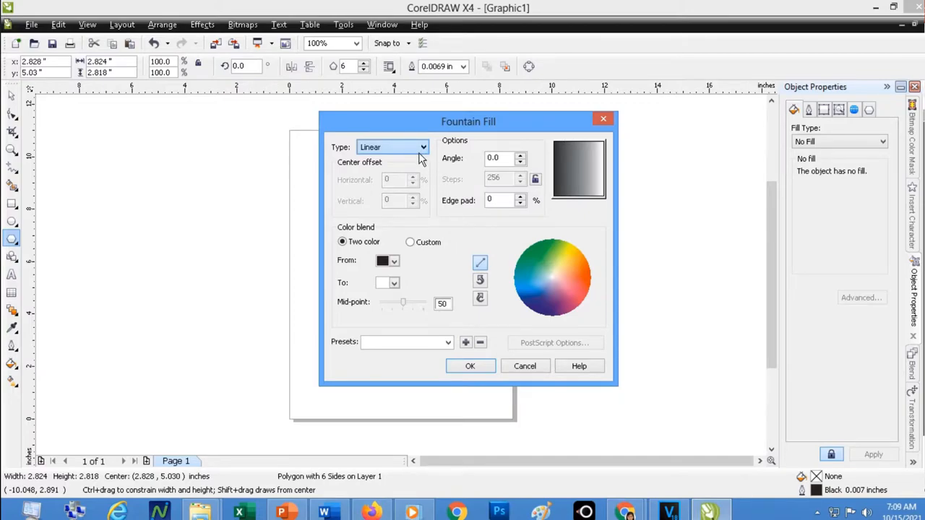
mouse_move(541, 302)
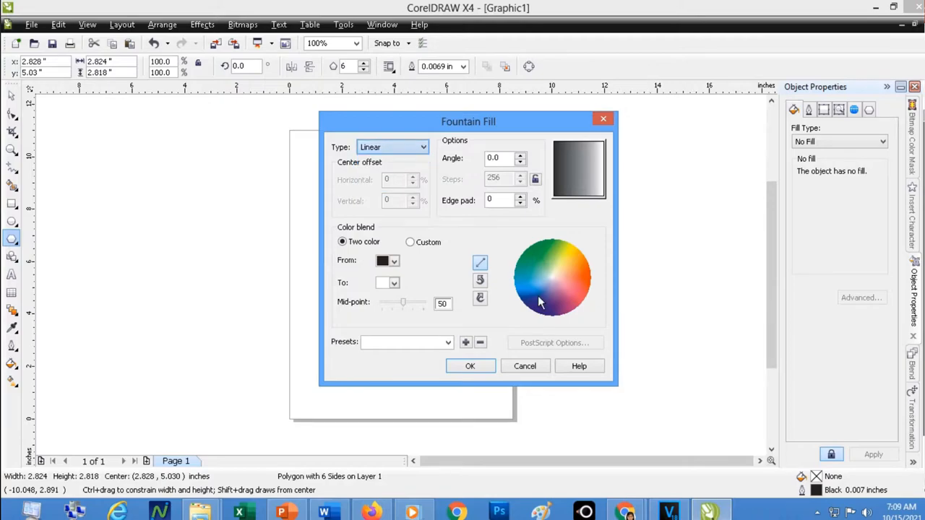
mouse_move(552, 307)
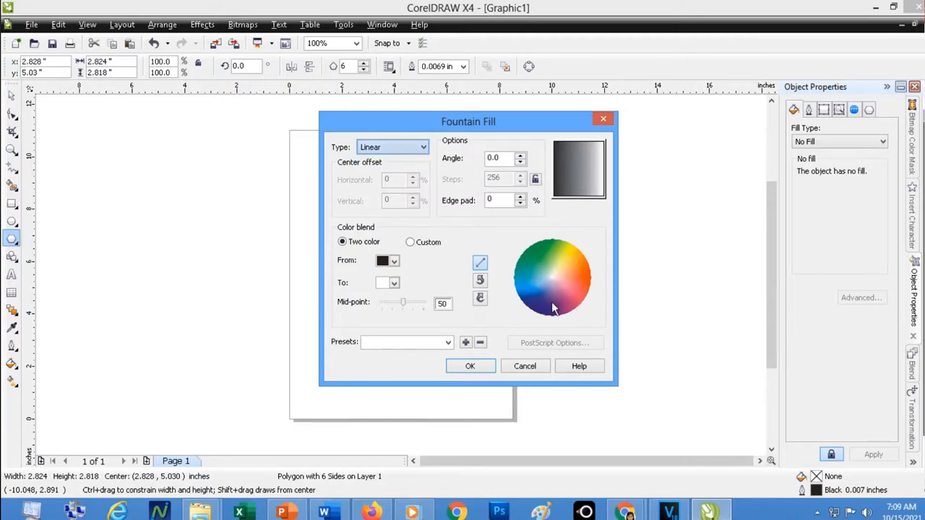
mouse_move(394, 281)
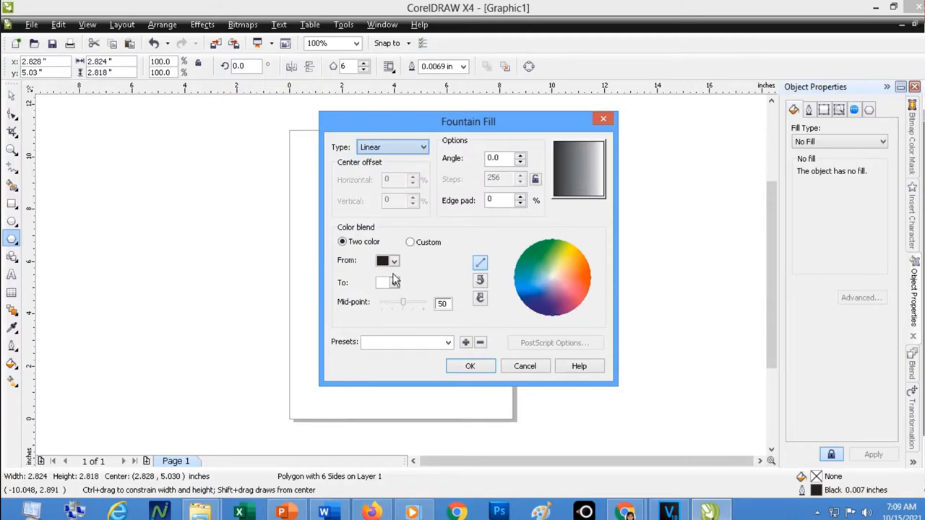
Set the linear fountain blend's From colour to yellow and To colour to dark violet
left_click(394, 261)
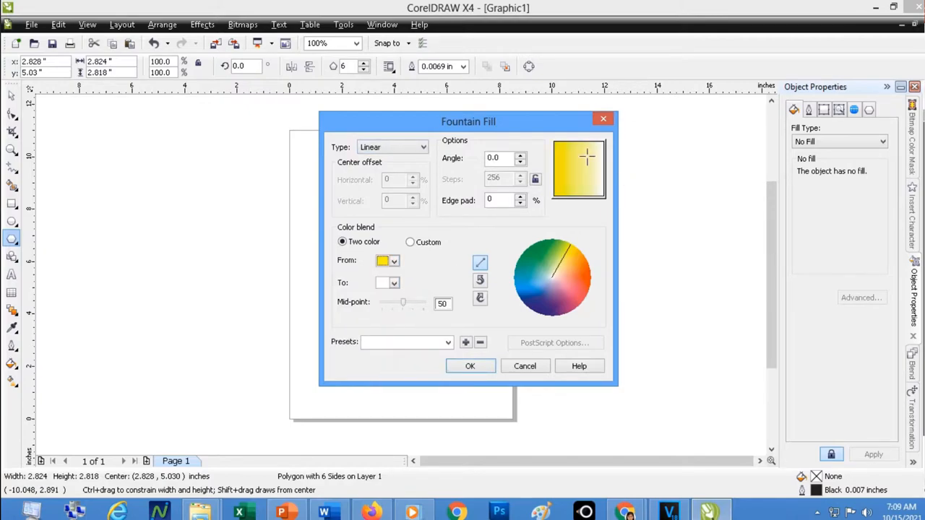
left_click(394, 282)
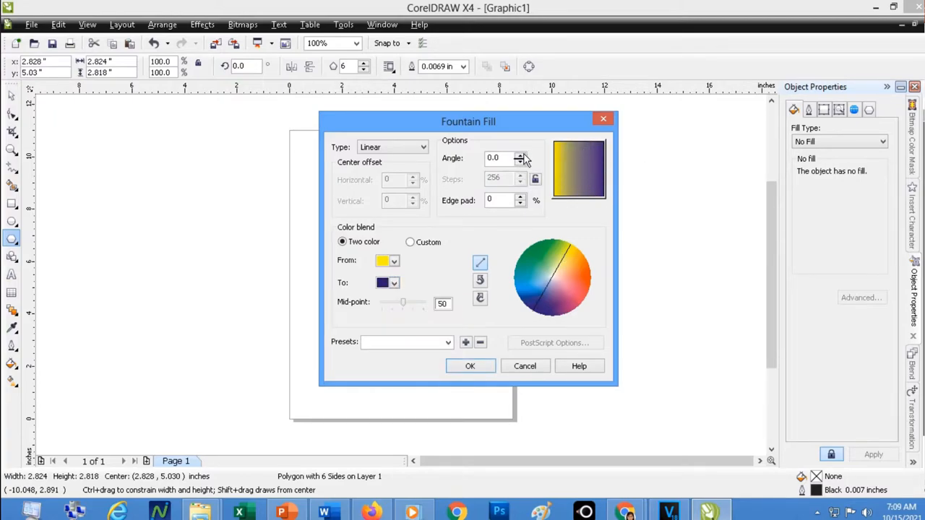
Preview the yellow-to-violet blend diagonally at -47.5 degrees, 20% edge pad, midpoint 56
left_click(520, 155)
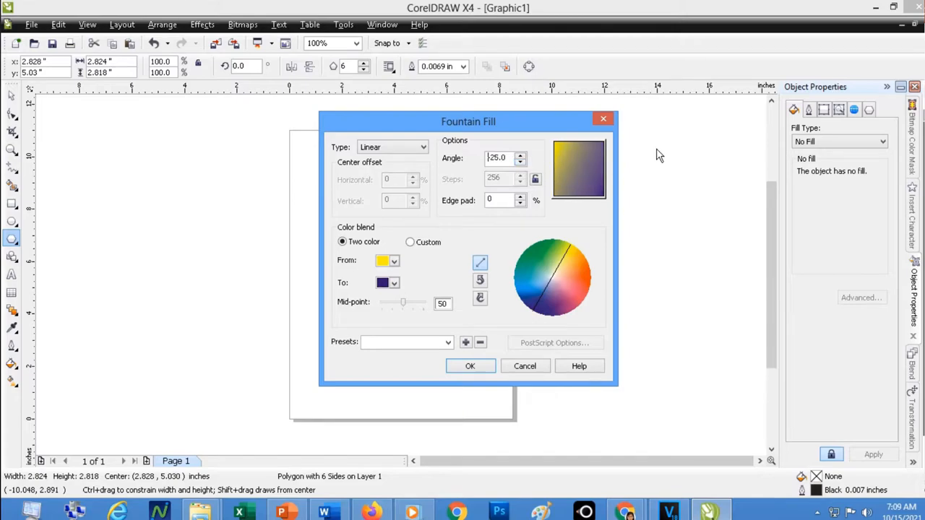
left_click(520, 155)
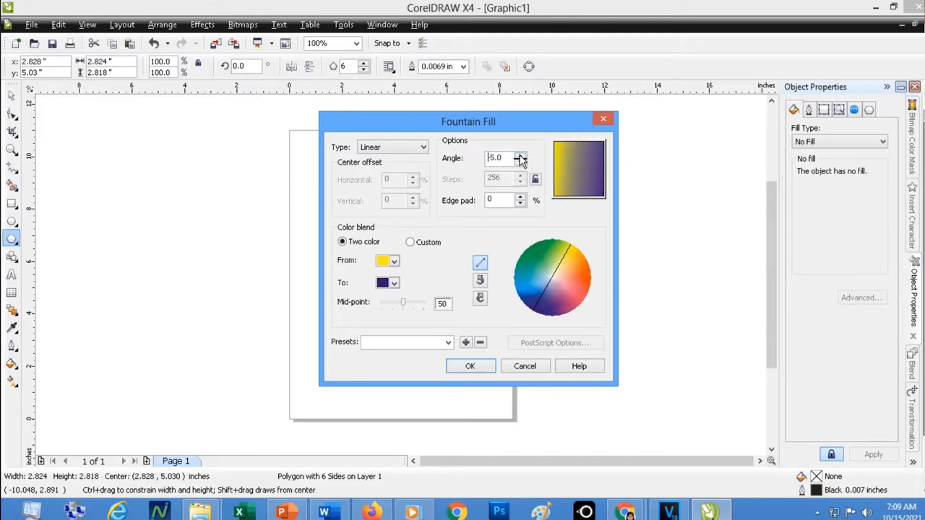
left_click(519, 155)
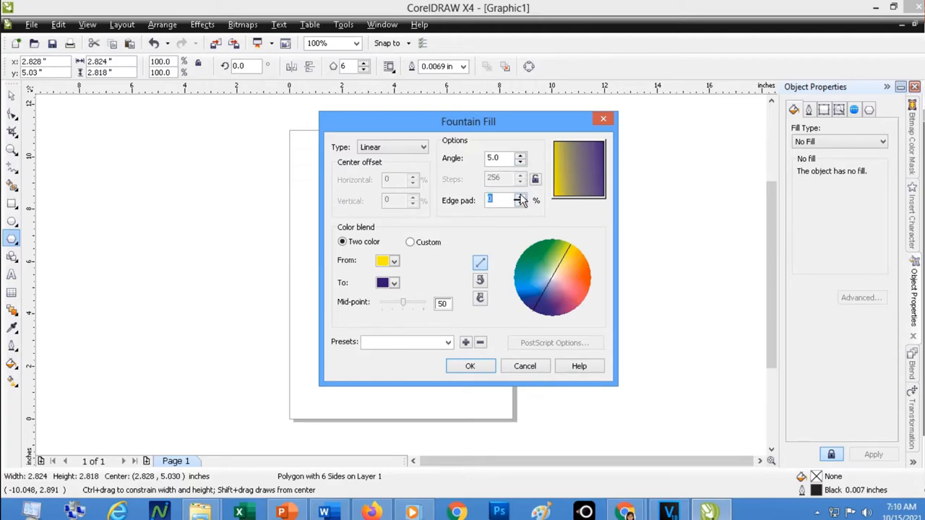
left_click(520, 196)
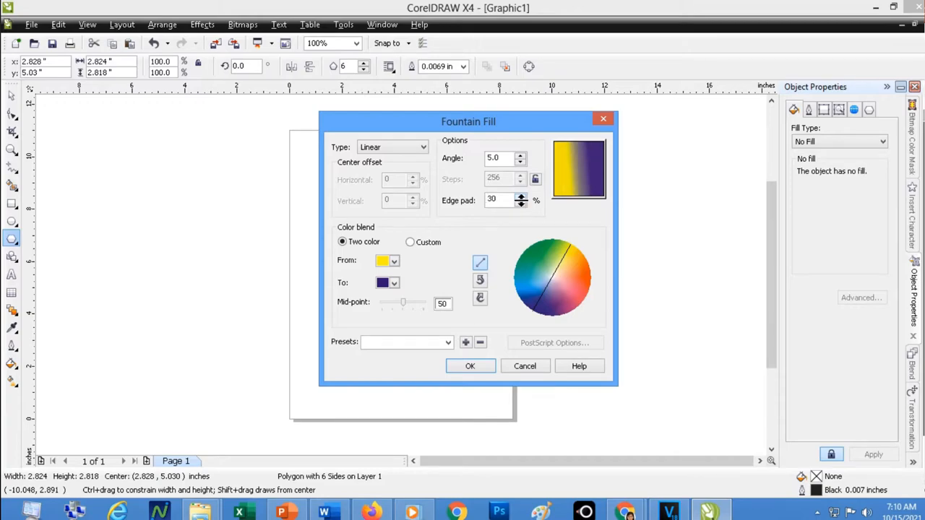
left_click(520, 203)
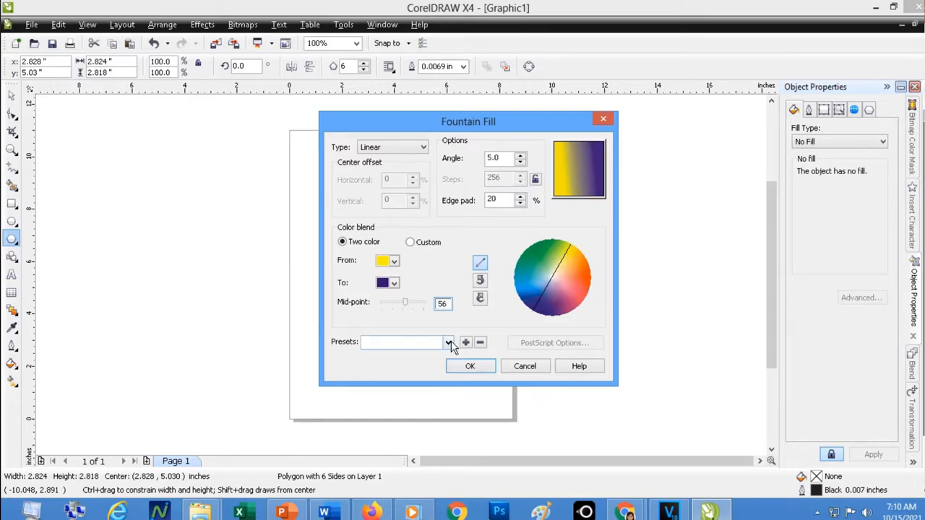
left_click(448, 342)
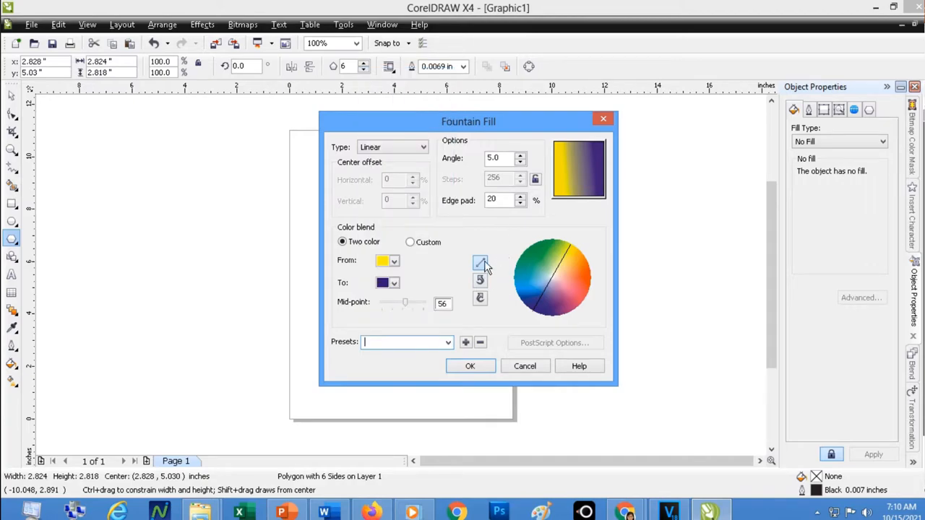
mouse_move(561, 155)
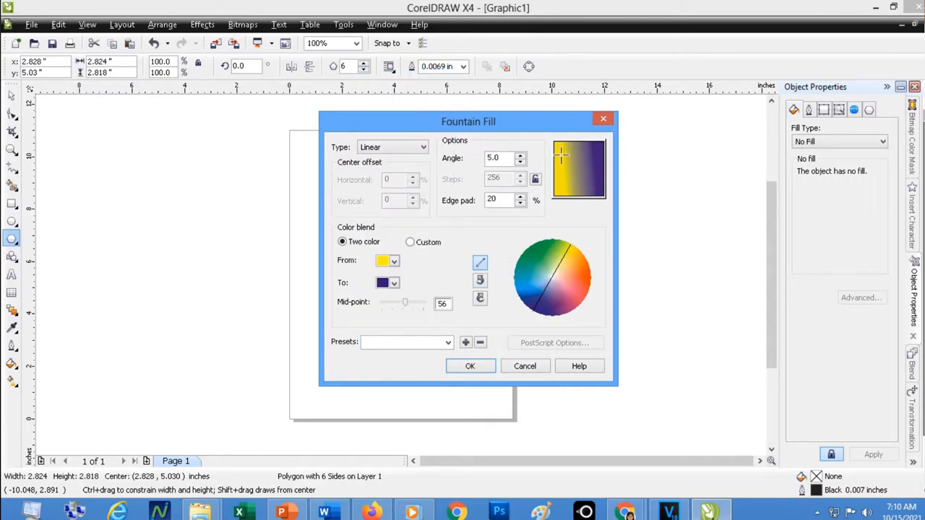
left_click_drag(560, 151, 565, 186)
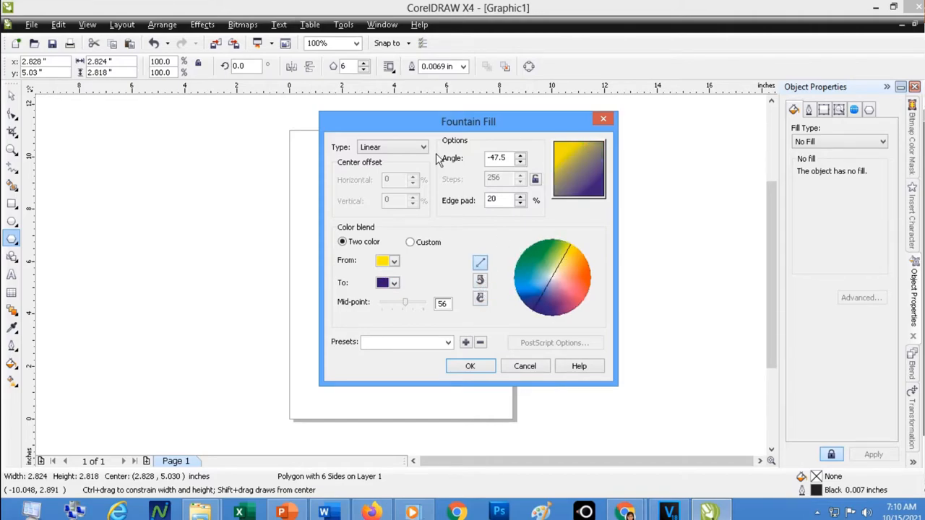
mouse_move(507, 197)
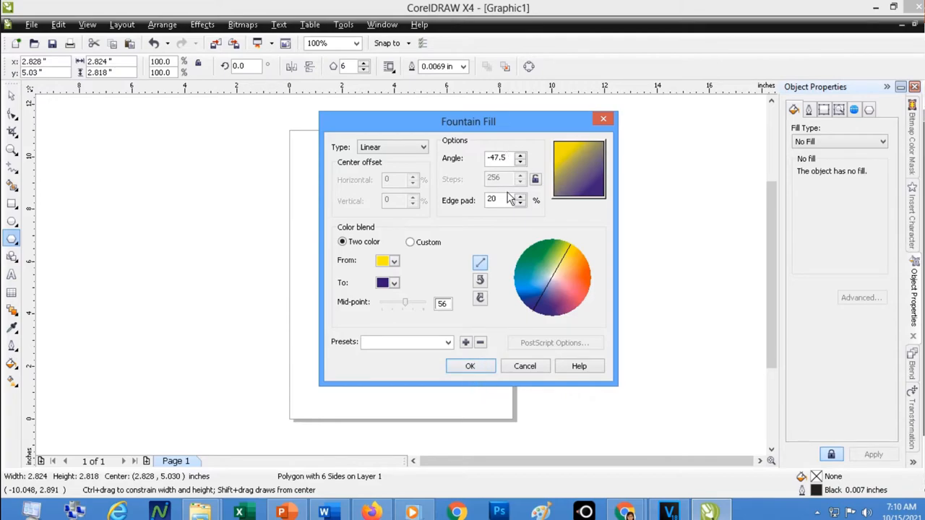
mouse_move(470, 366)
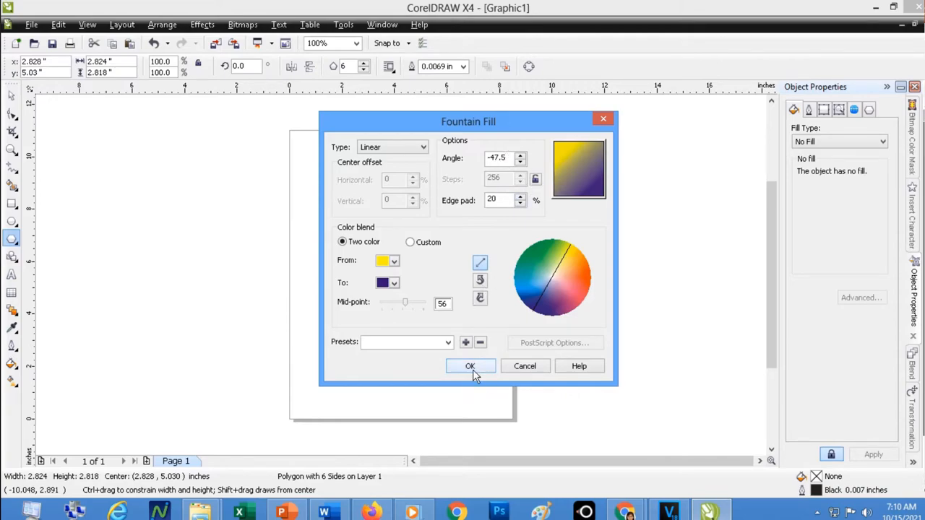
left_click(423, 146)
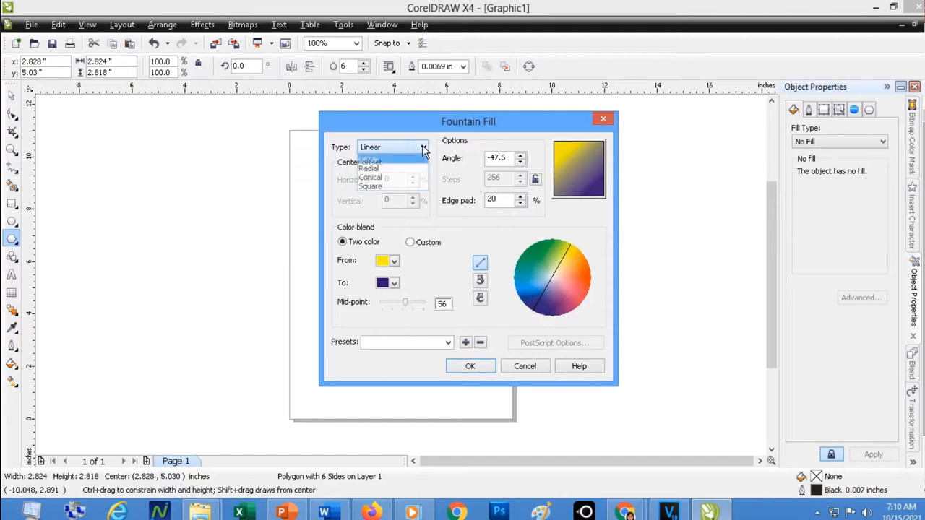
Apply a Square blue-to-yellow fountain fill with adjusted centre offsets to the hexagon
left_click(370, 168)
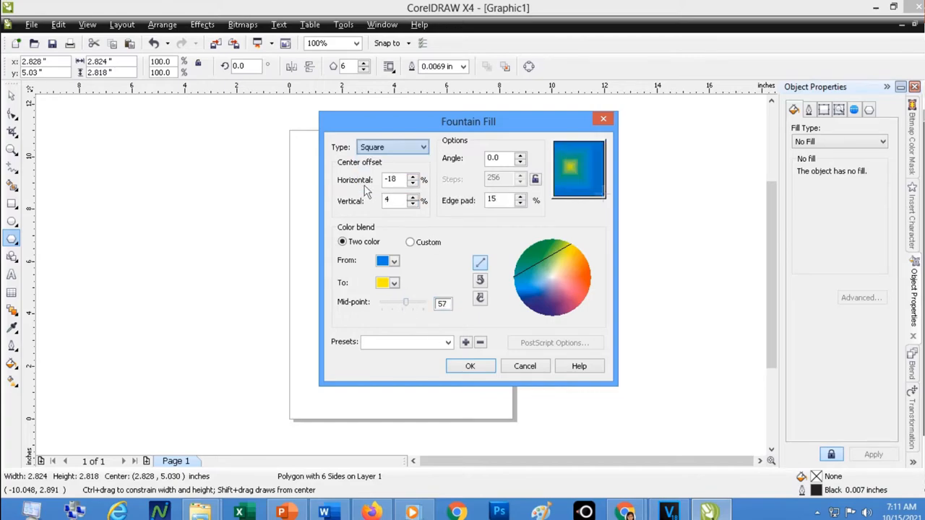
left_click(409, 242)
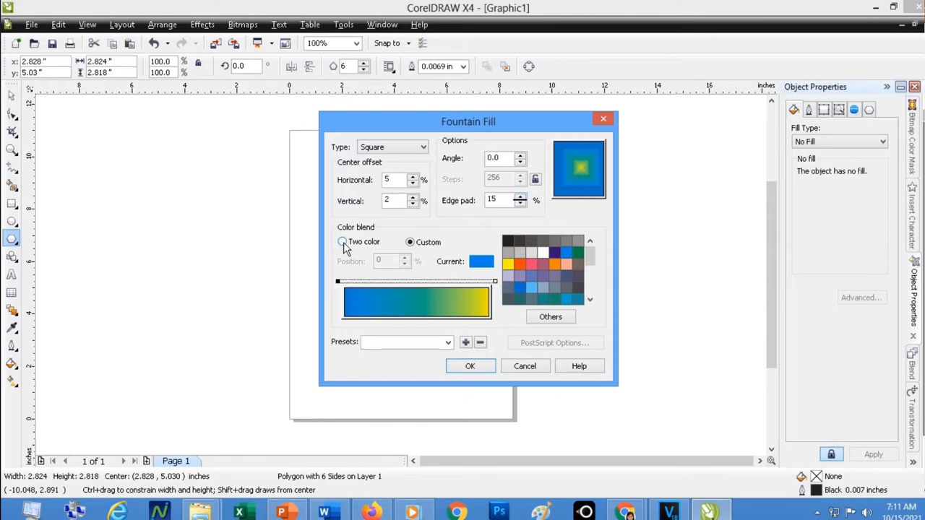
left_click(342, 242)
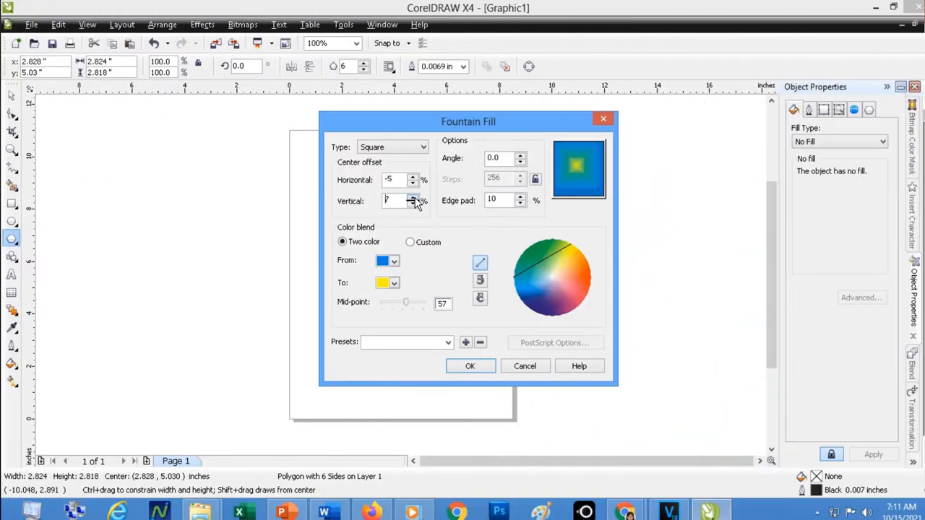
left_click(418, 203)
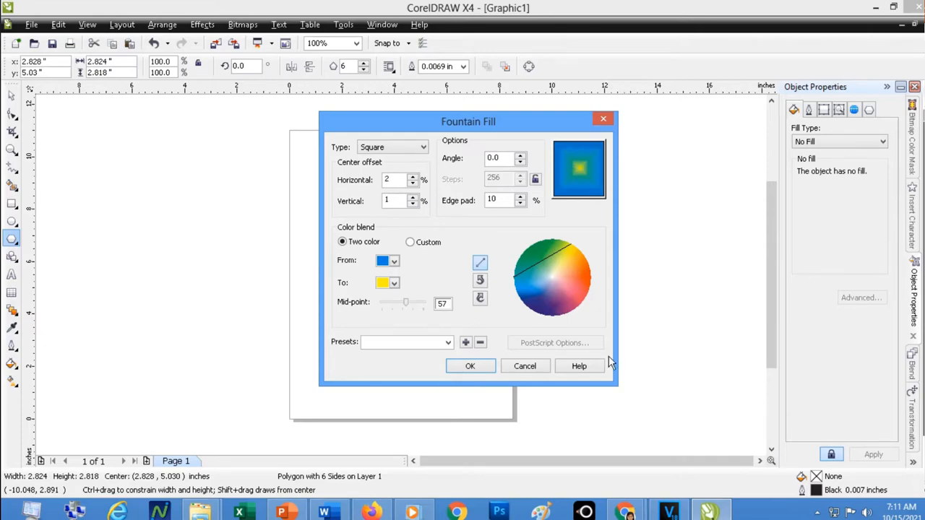
left_click(470, 366)
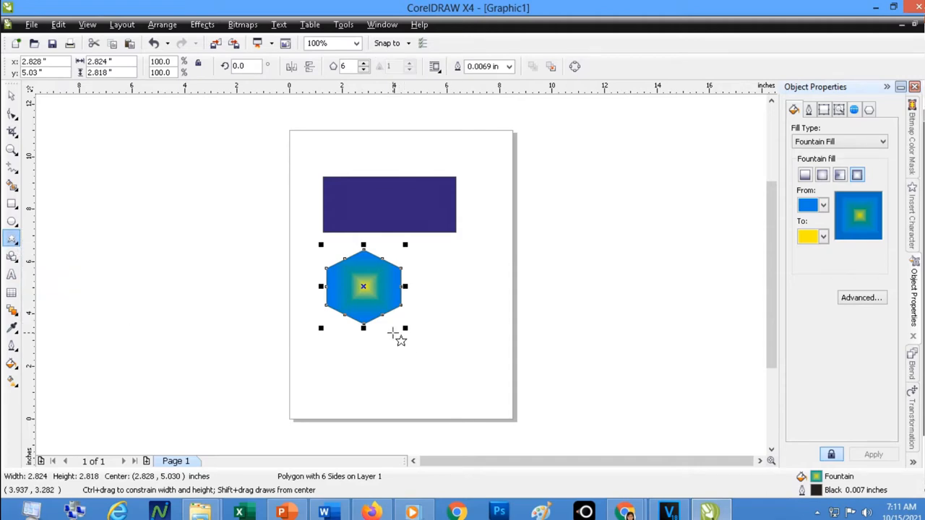
Draw a star below-right of the hexagon and open its default black-to-white Fountain Fill
left_click_drag(390, 328, 484, 411)
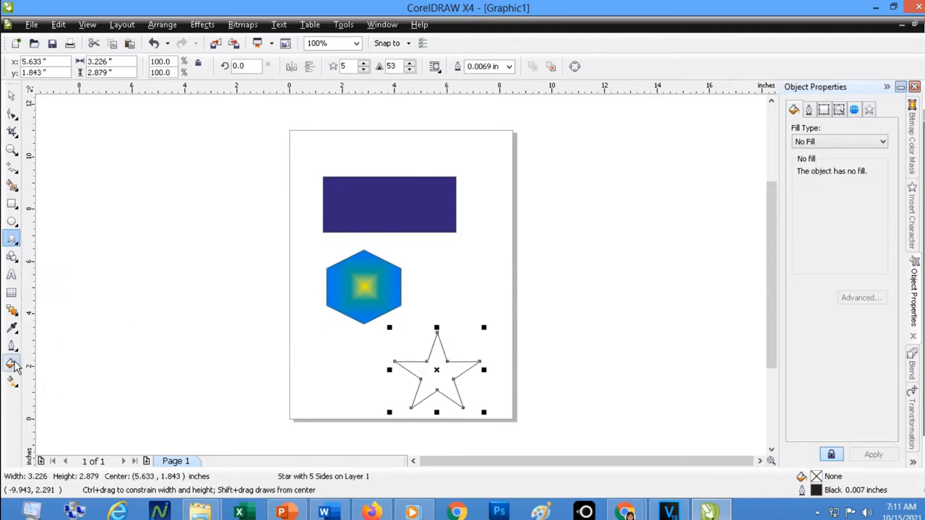
left_click(11, 365)
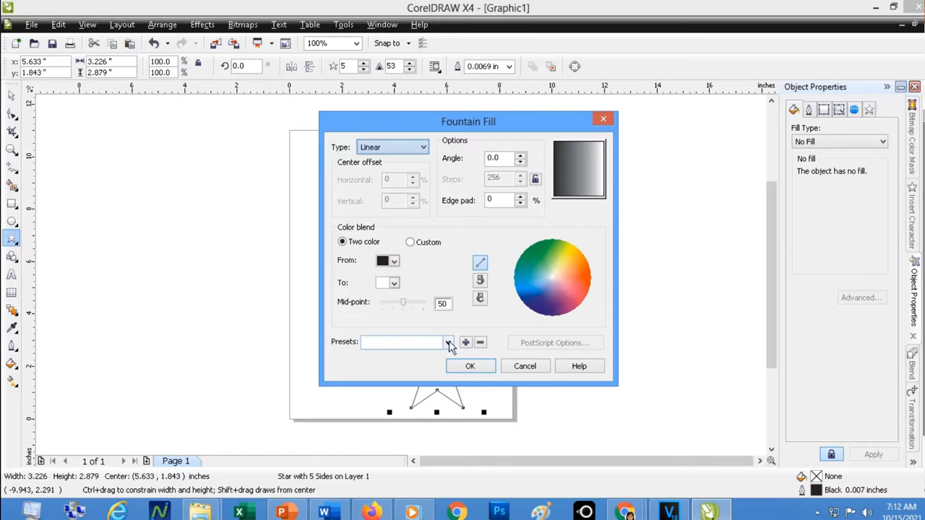
Try the Baby preset, then load the Rainbow - 07 preset at -180 degrees
left_click(448, 342)
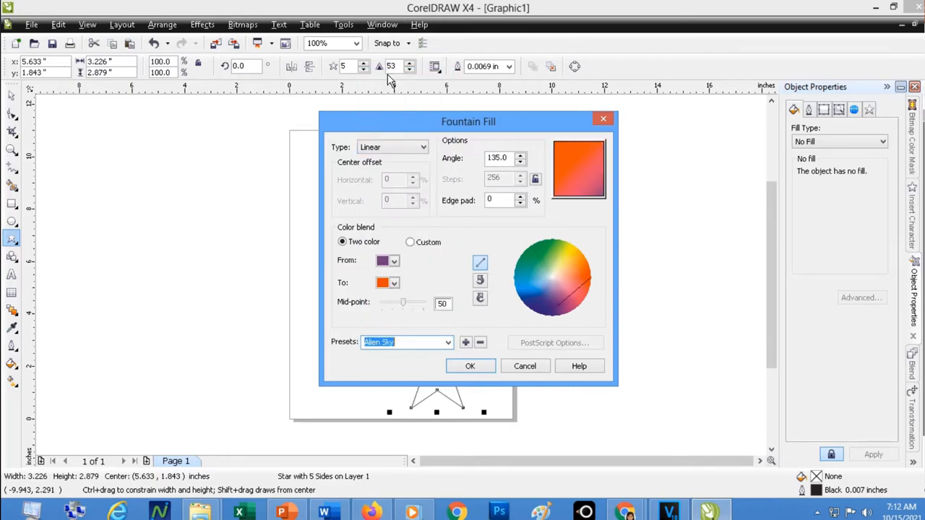
left_click(448, 342)
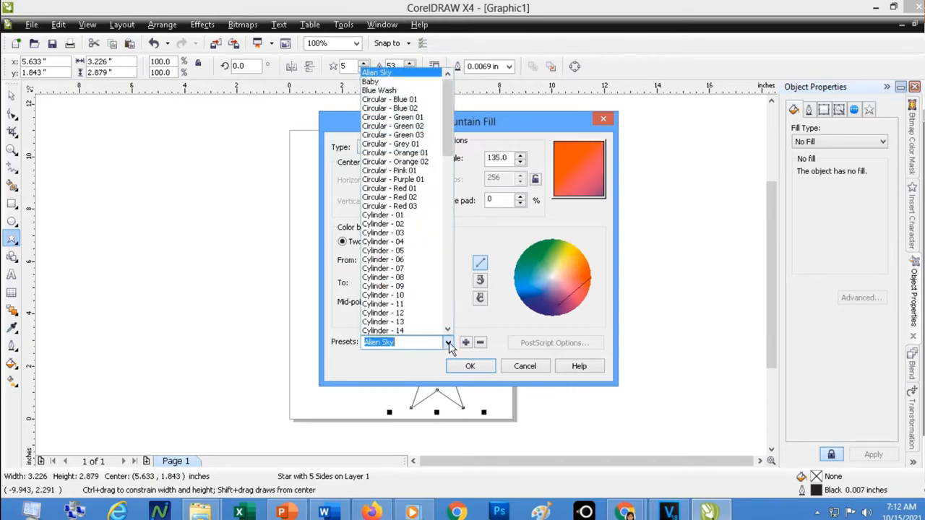
left_click(370, 81)
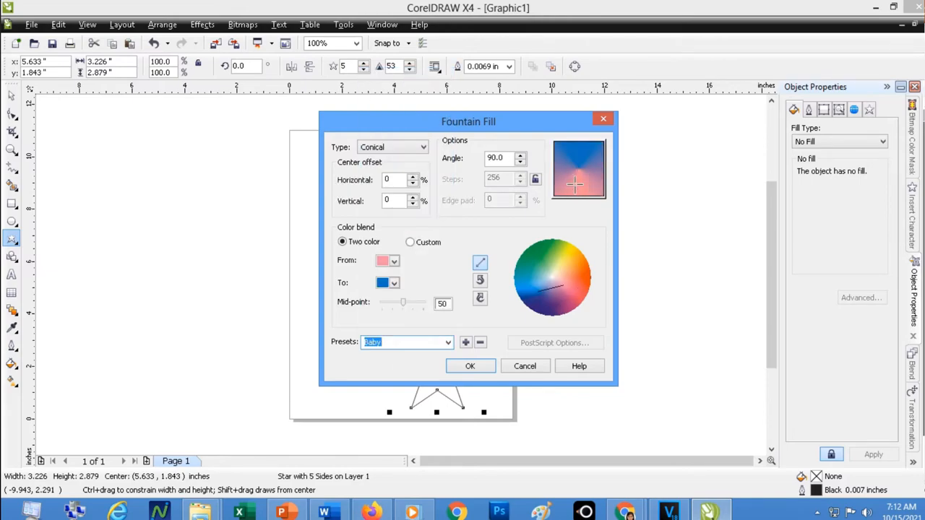
left_click(447, 342)
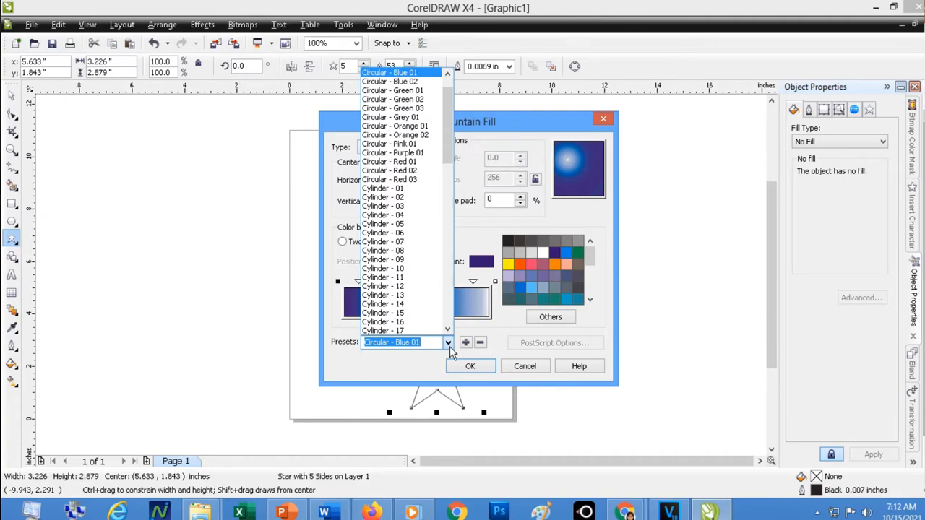
scroll("down", 3)
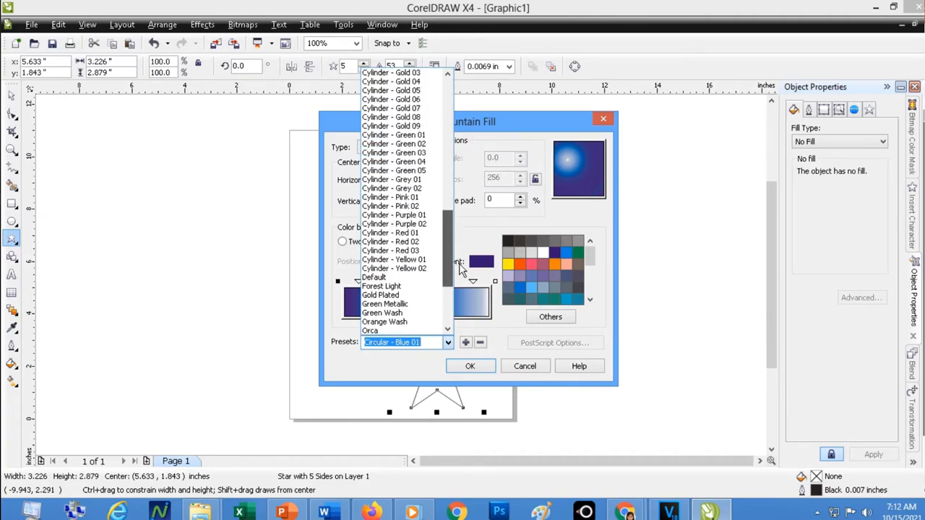
scroll("down", 3)
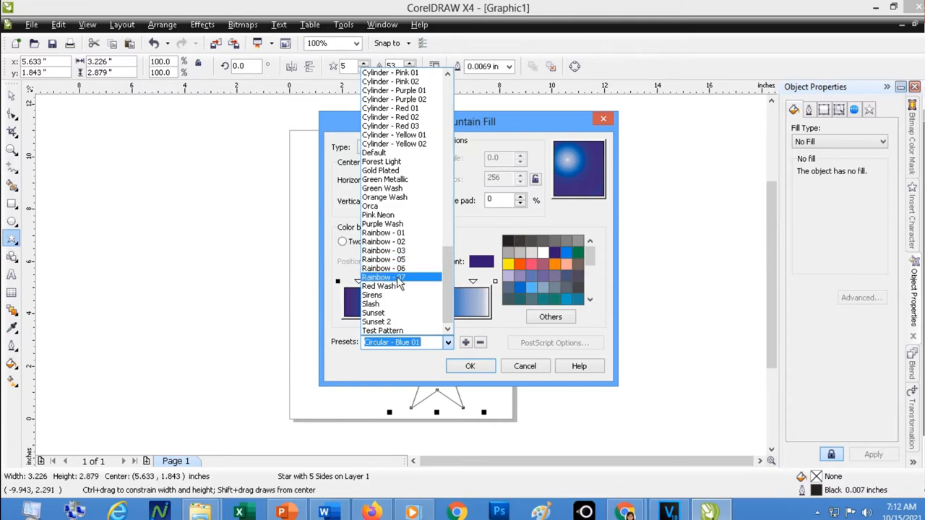
left_click(383, 277)
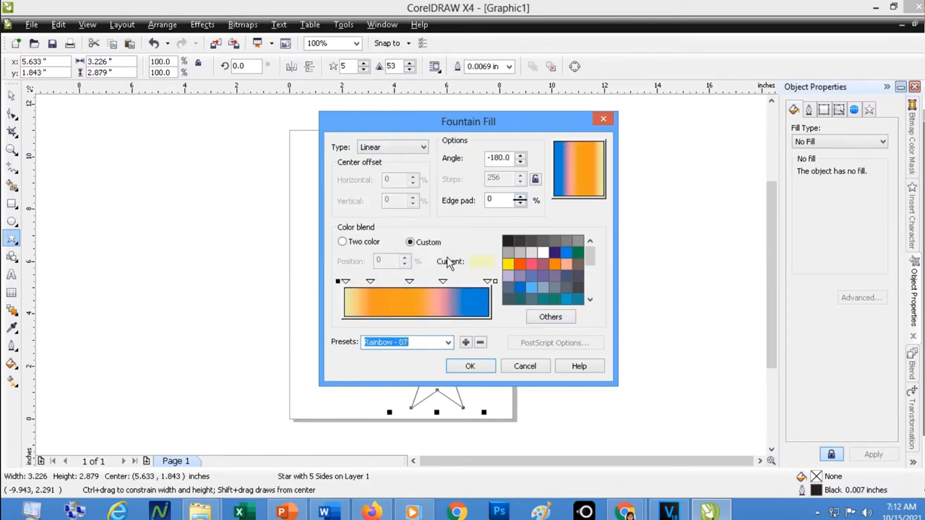
Reposition the blend's colour stops: orange to 30%, pink 64%, blue 93%, orange to middle
left_click(338, 281)
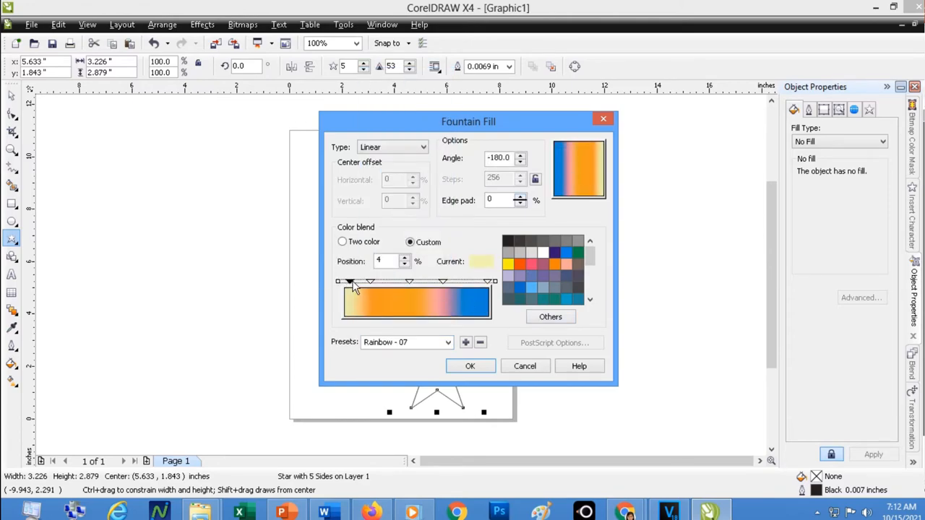
left_click_drag(350, 281, 390, 281)
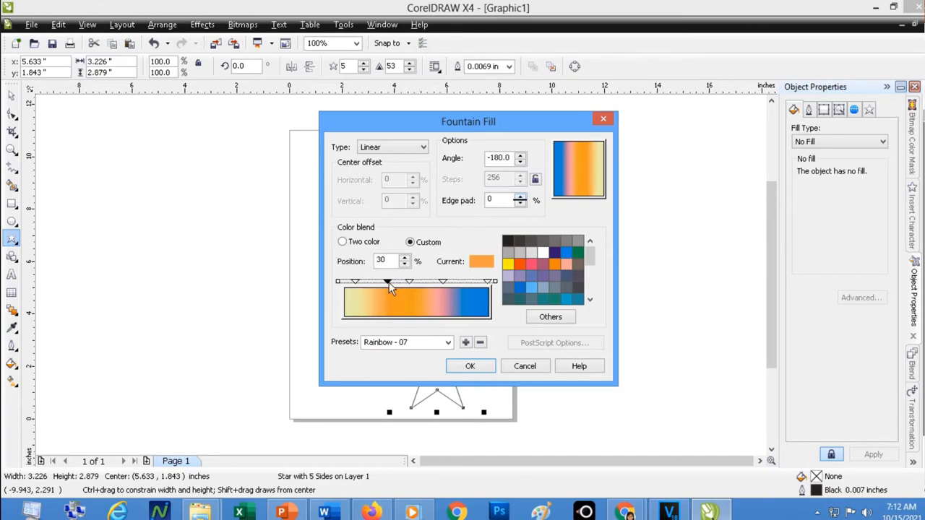
left_click_drag(388, 281, 436, 282)
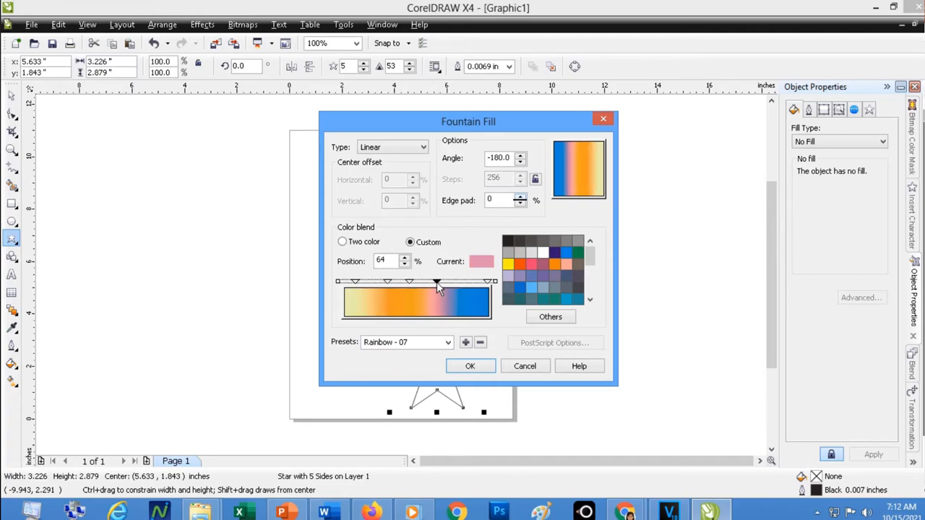
left_click_drag(437, 282, 479, 282)
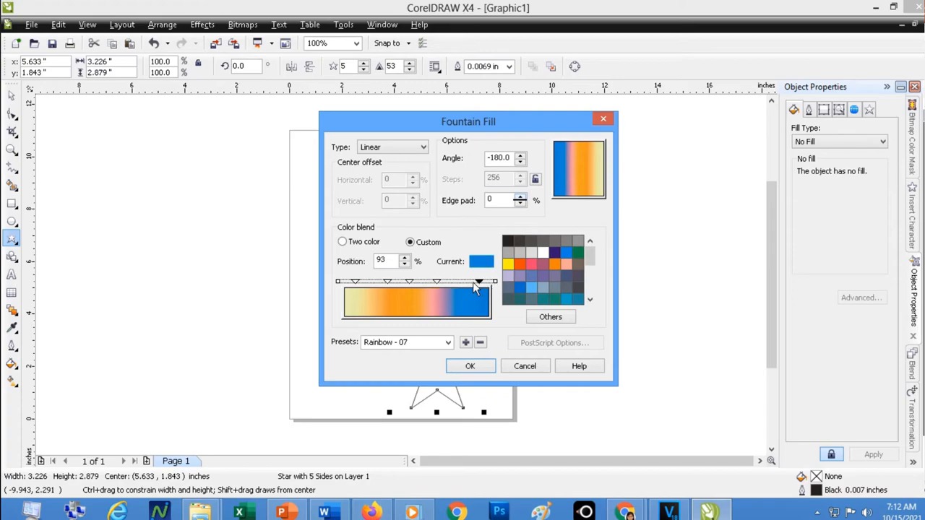
left_click_drag(479, 282, 416, 282)
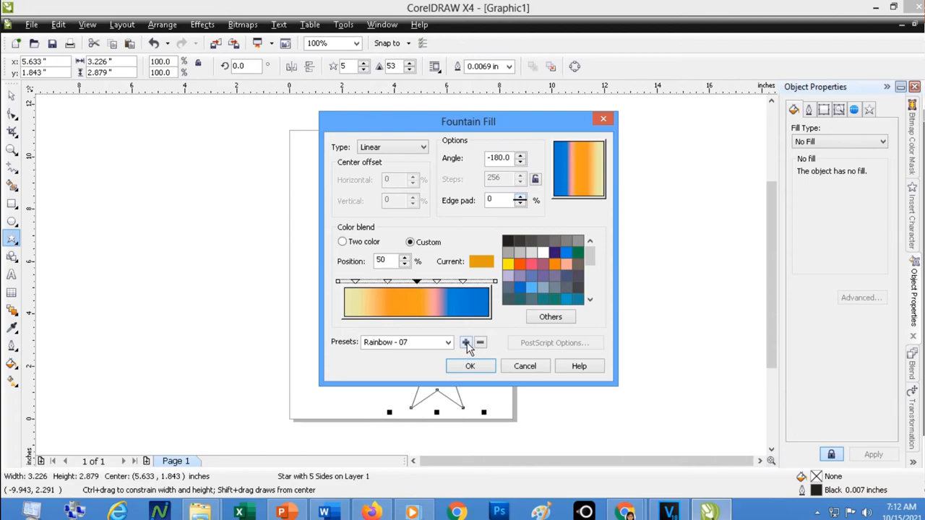
Set the edge pad to 0 and apply the multicolour fountain fill to the star
left_click(466, 342)
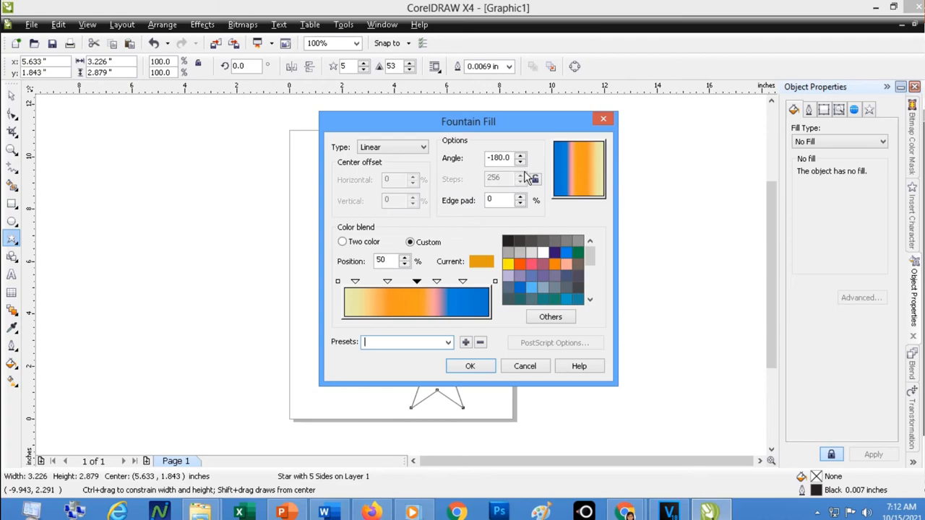
mouse_move(524, 180)
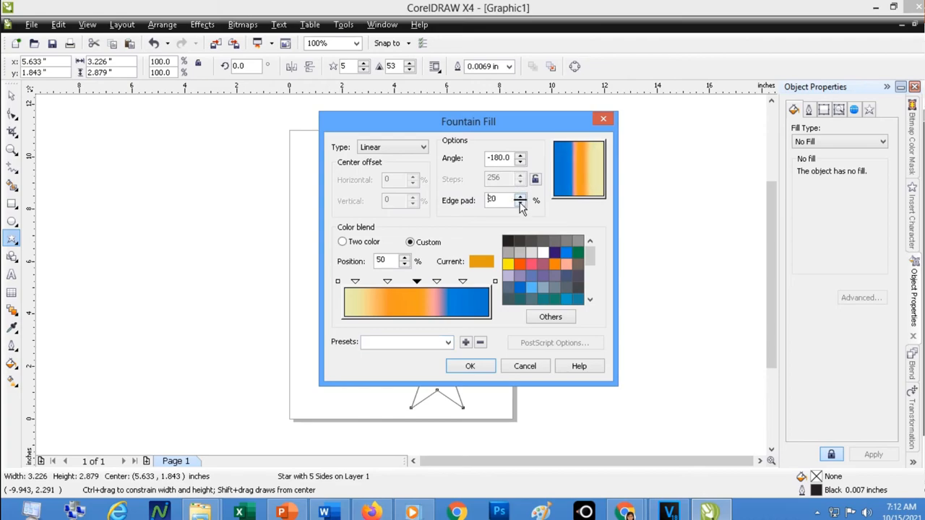
left_click(519, 203)
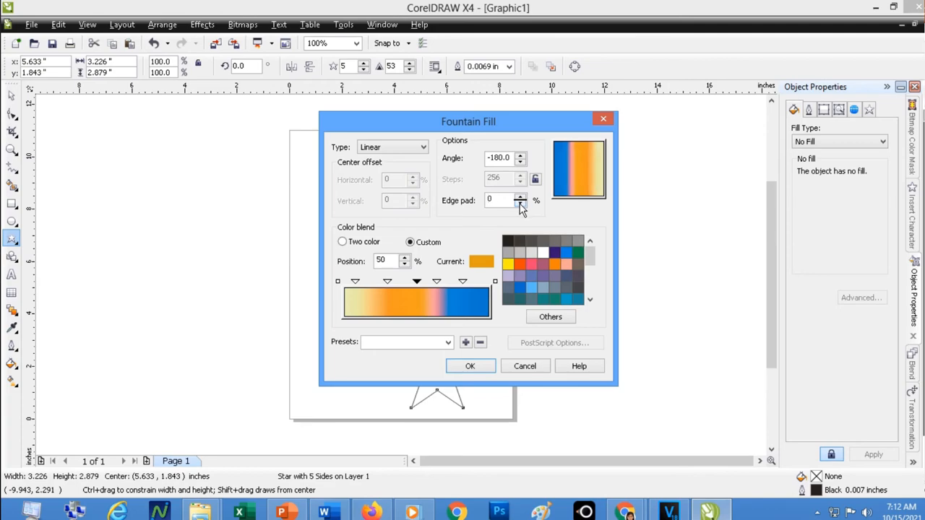
left_click(469, 366)
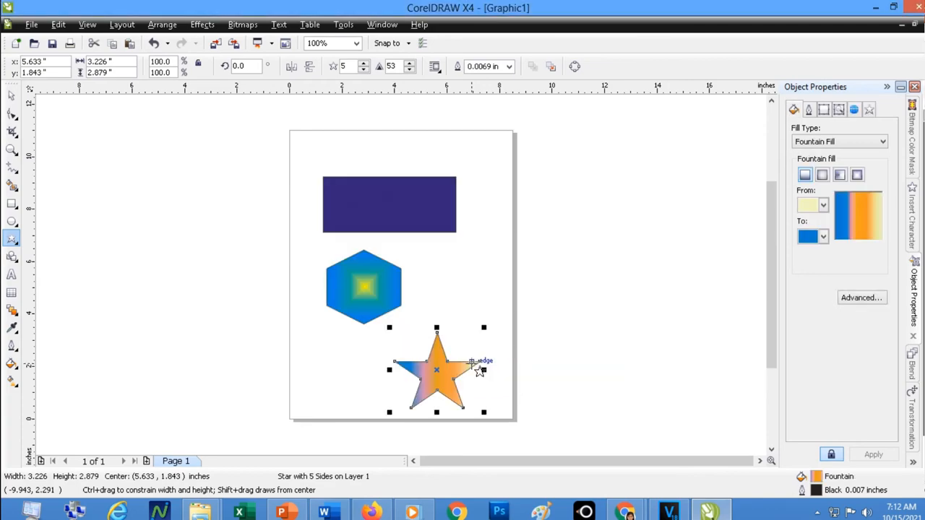
mouse_move(584, 422)
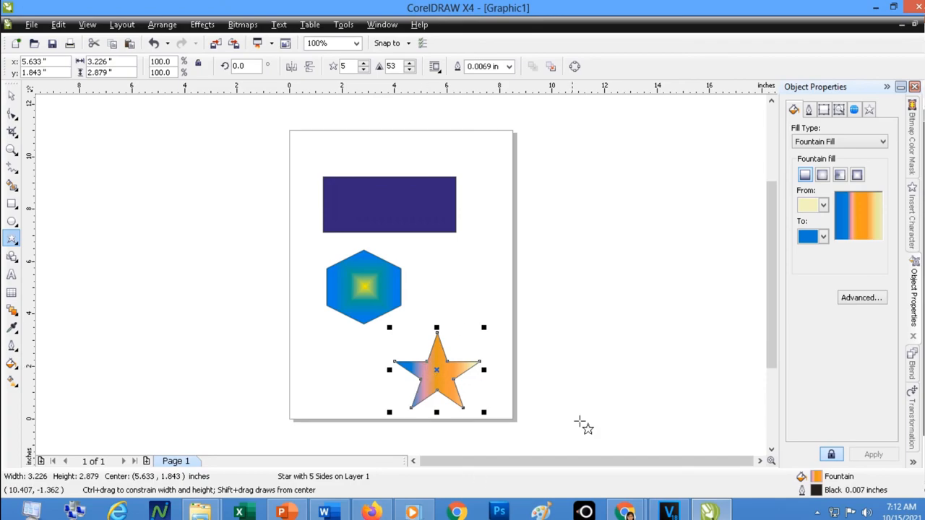